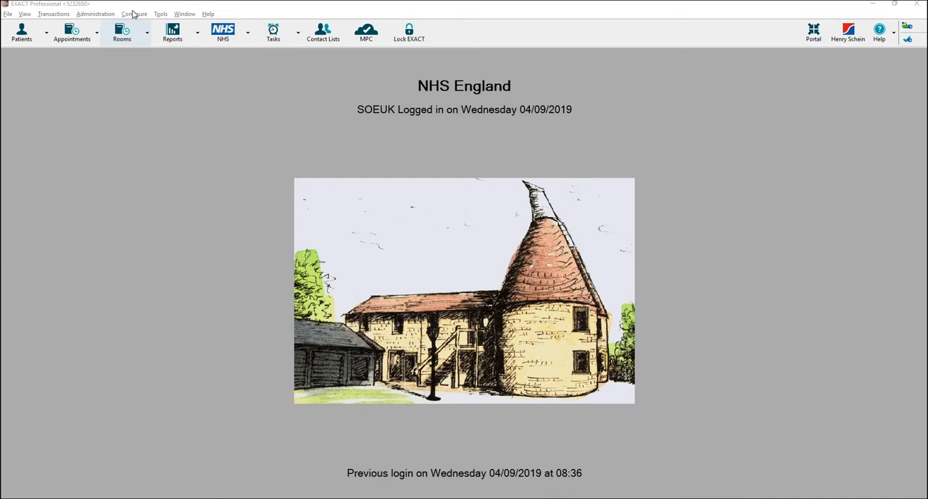
# Bring up Computer Settings for this workstation from the Configure menu
pyautogui.click(134, 13)
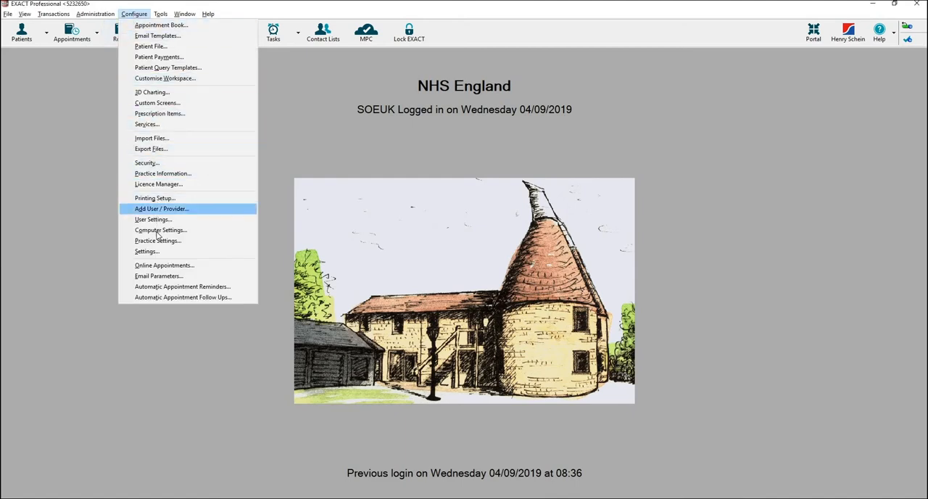
pyautogui.click(159, 229)
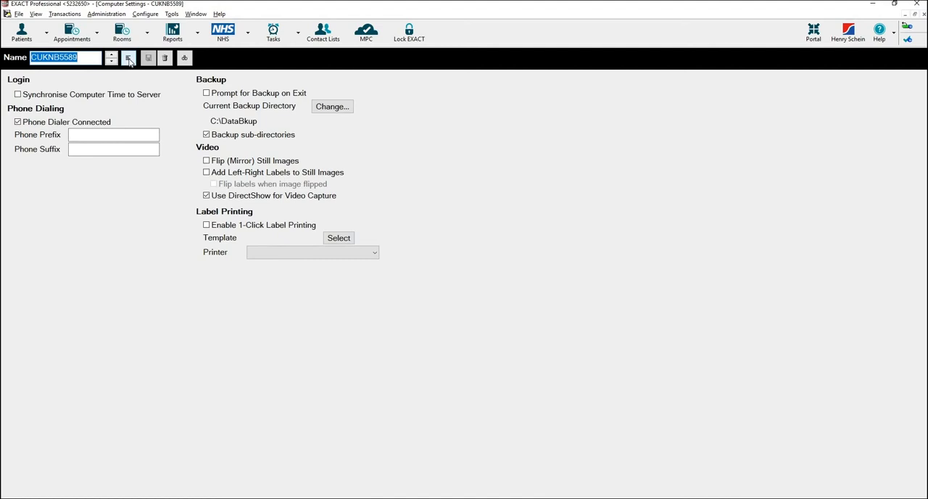
# Select workstation CUKNB5601 from View Computers and load its settings
pyautogui.click(128, 58)
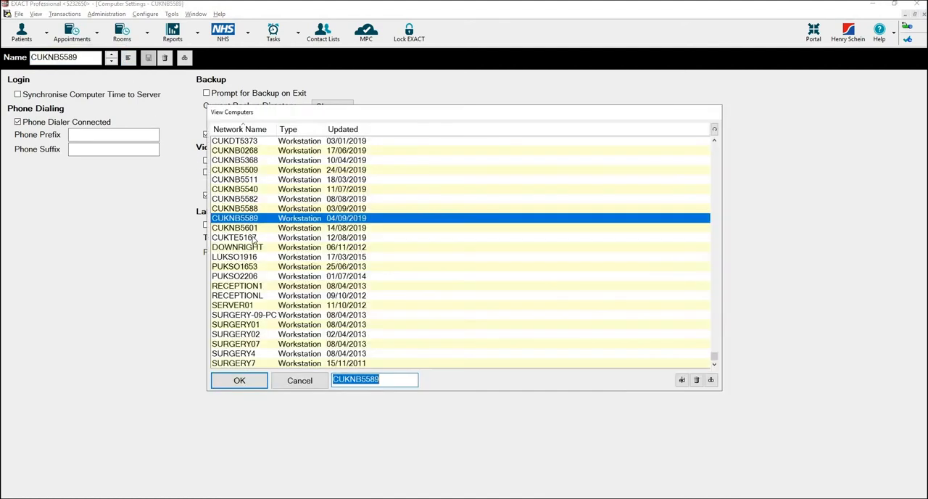
pyautogui.click(235, 228)
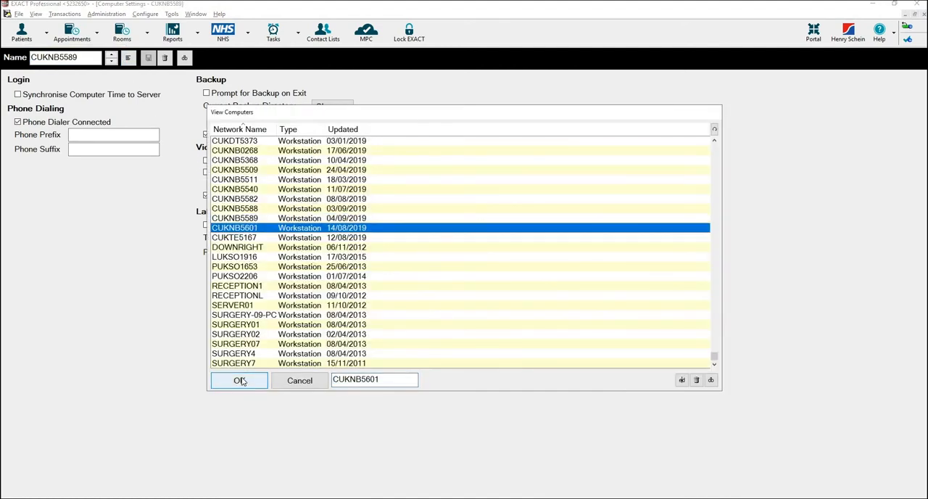
pyautogui.click(239, 380)
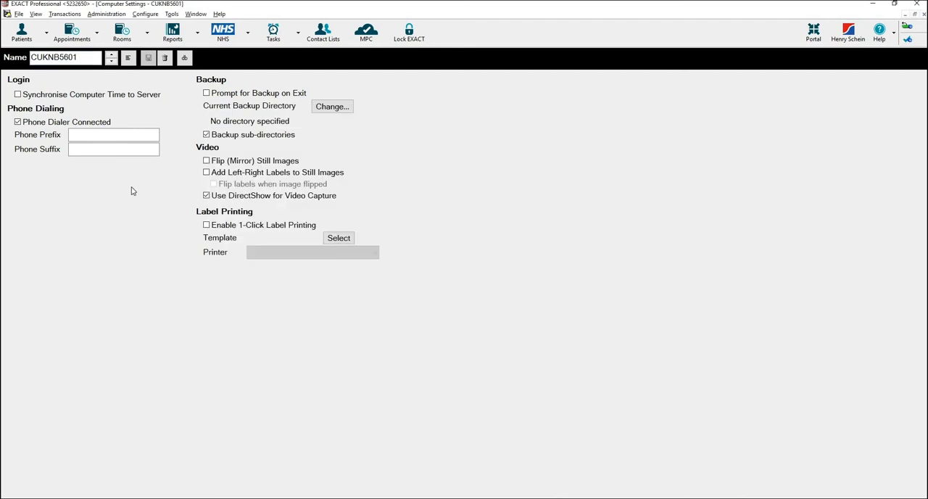
pyautogui.moveTo(136, 194)
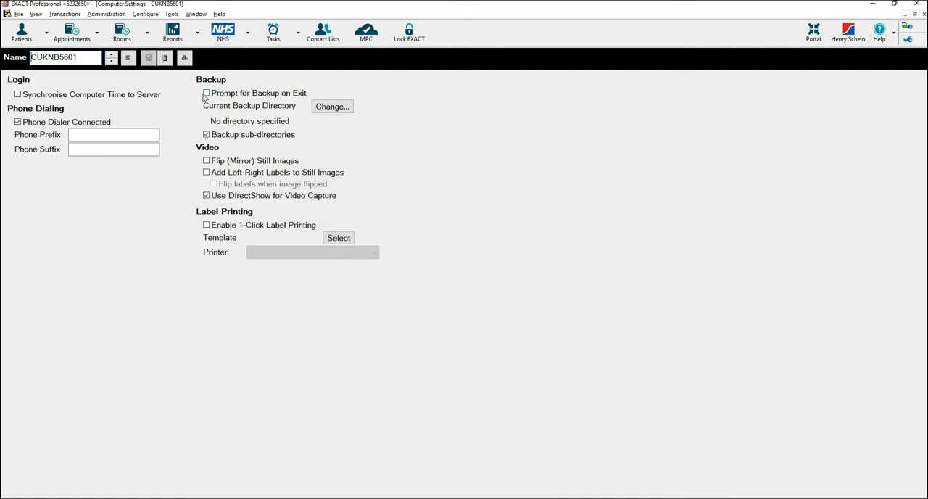
# Tick Prompt for Backup on Exit and acknowledge the Set Backup Location notice
pyautogui.click(206, 93)
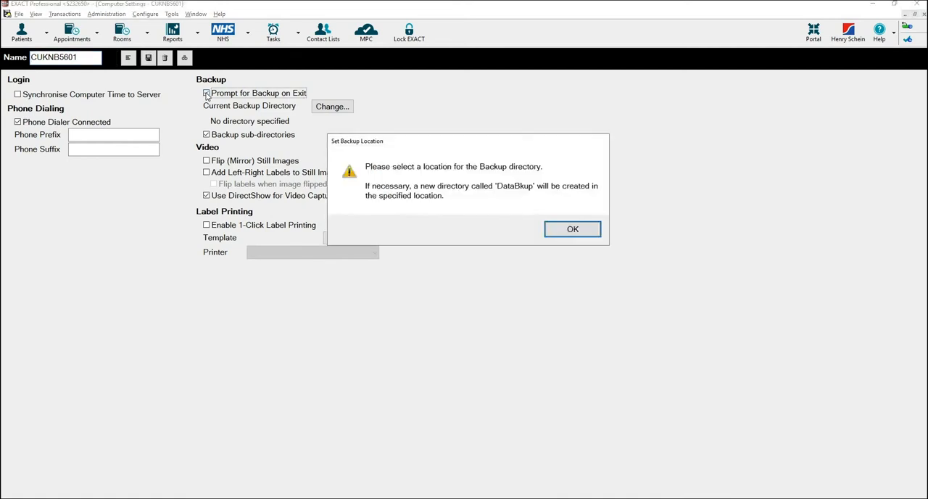
pyautogui.click(206, 93)
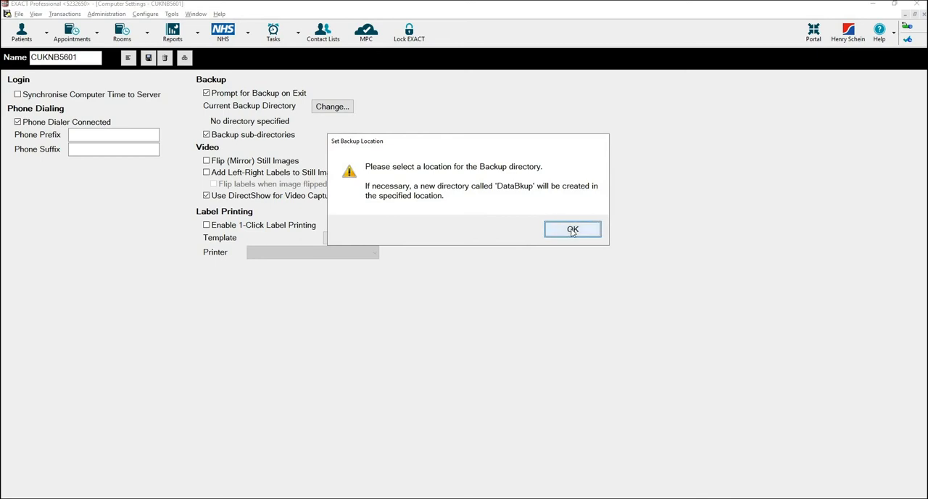
pyautogui.click(571, 229)
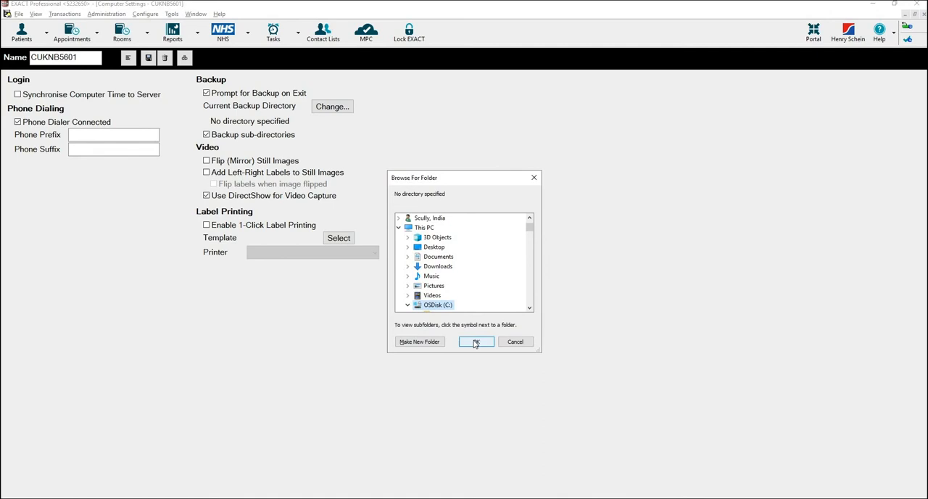
# Choose OSDisk (C:) so the backup directory becomes C:\DataBkup
pyautogui.click(476, 342)
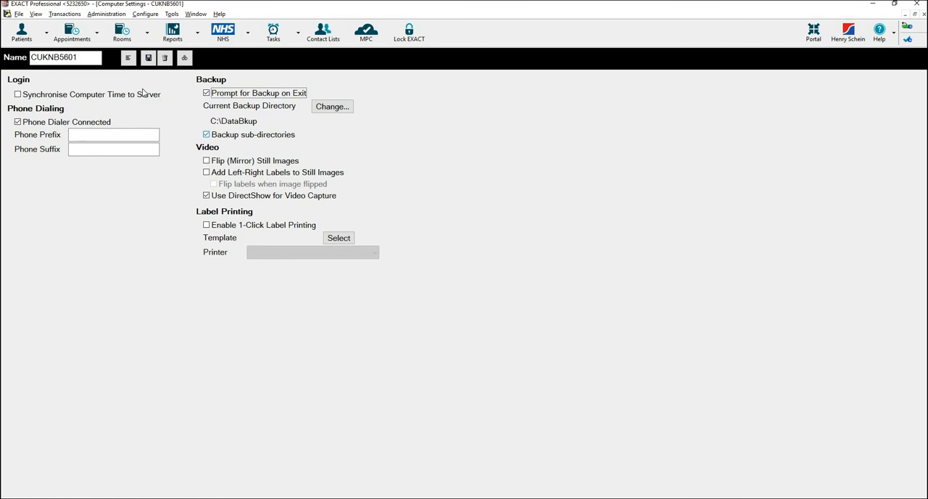
# Save CUKNB5601's settings with backup prompt on and C:\DataBkup directory
pyautogui.click(148, 58)
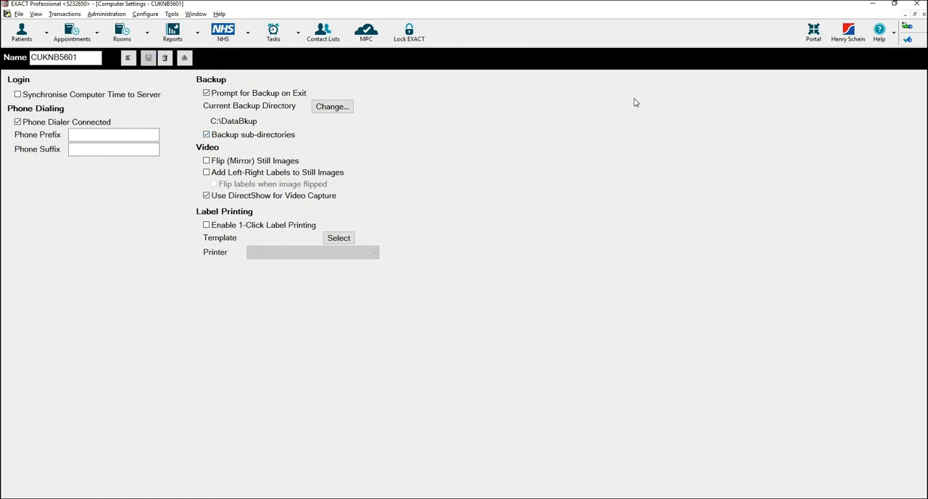
pyautogui.moveTo(774, 34)
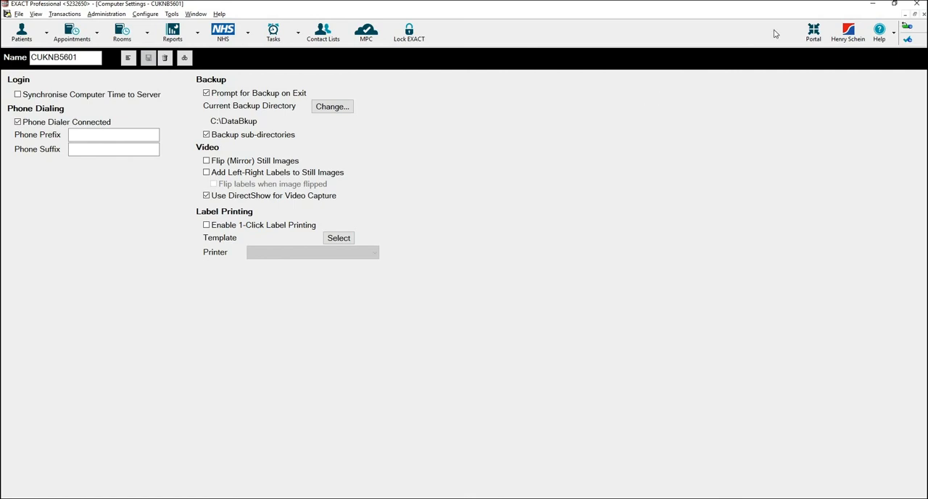